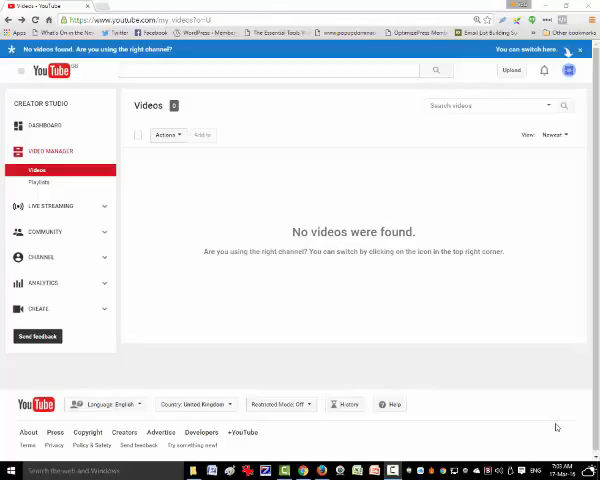
mouse_move(214, 288)
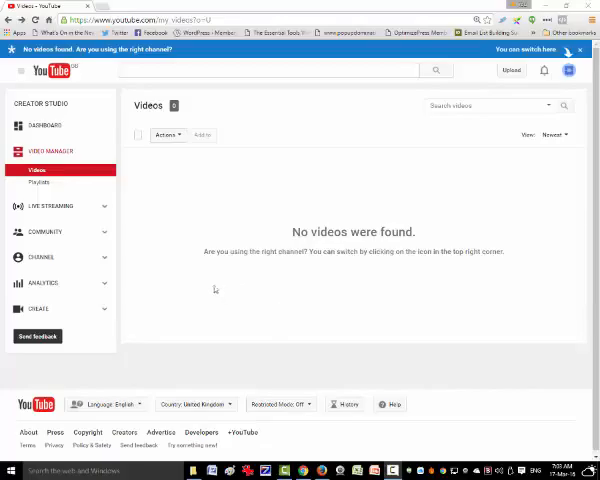
mouse_move(280, 152)
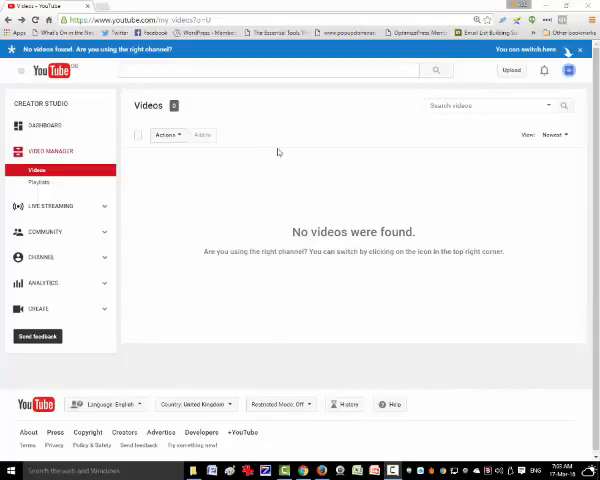
mouse_move(272, 168)
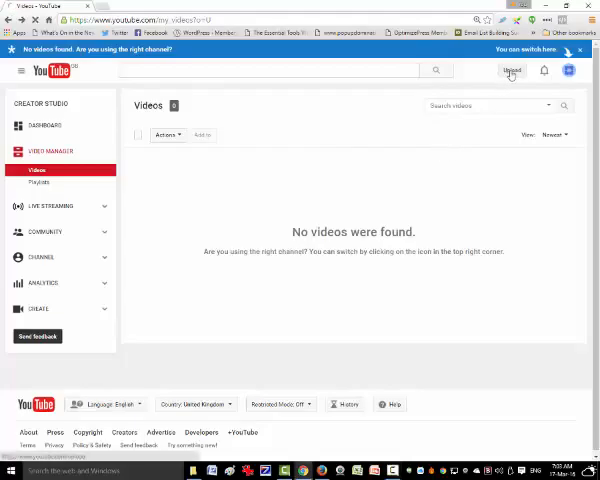
- Start a YouTube upload by choosing a video file from the computer, then leave a new Google tab open
click(512, 70)
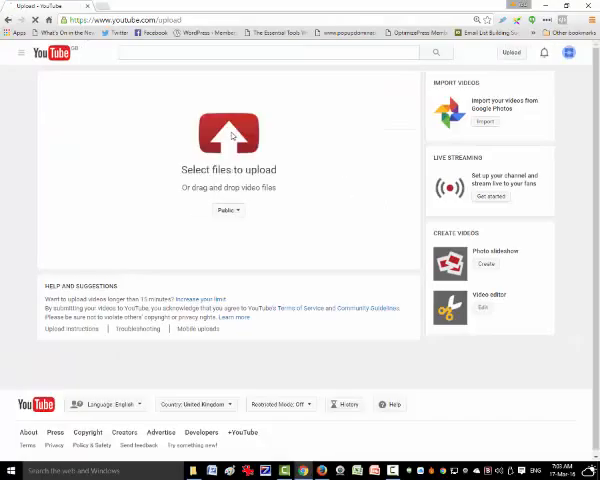
click(228, 132)
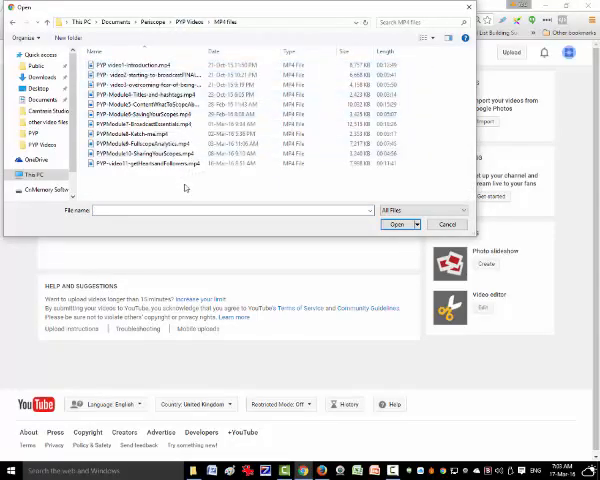
click(150, 64)
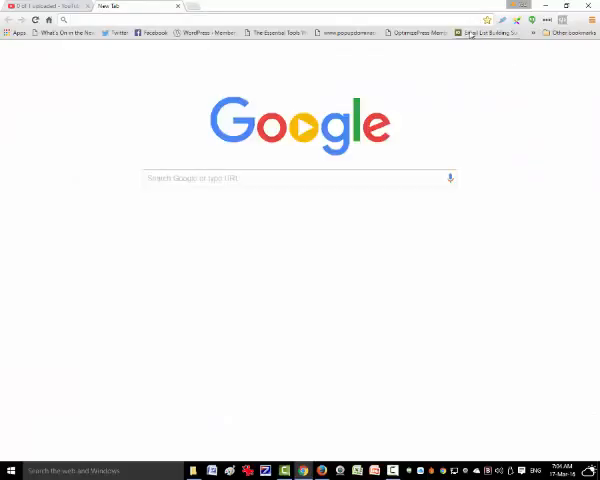
- Search YouTube for 'dog grooming' and show the video results
click(544, 54)
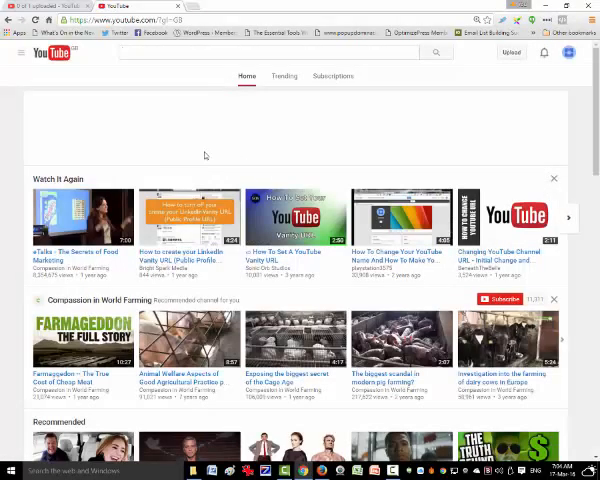
click(264, 52)
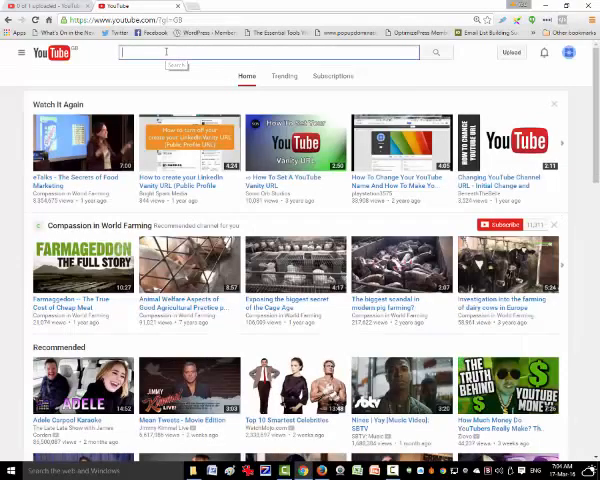
text(dog grooming)
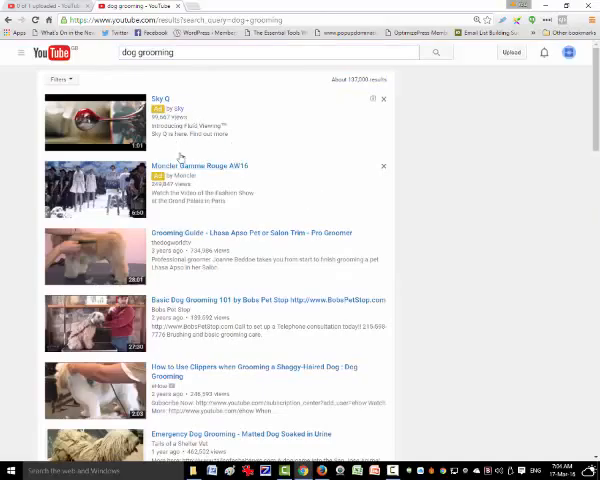
mouse_move(240, 248)
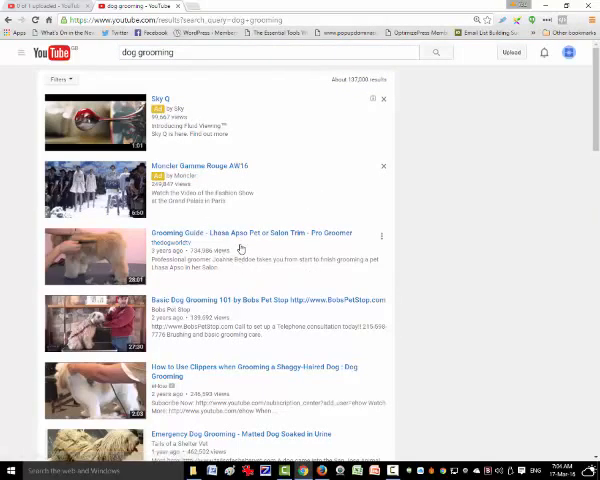
mouse_move(248, 244)
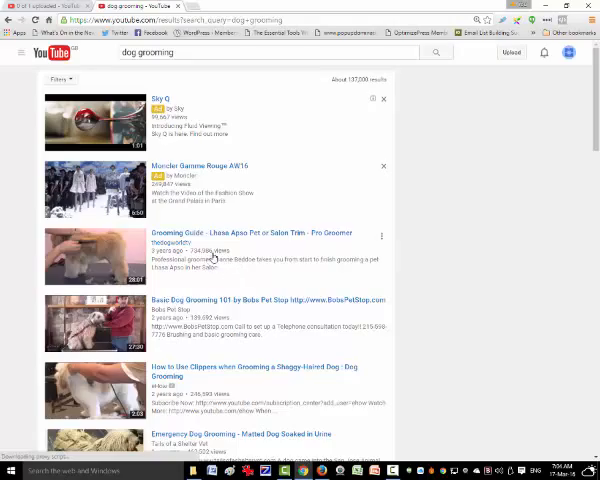
mouse_move(260, 302)
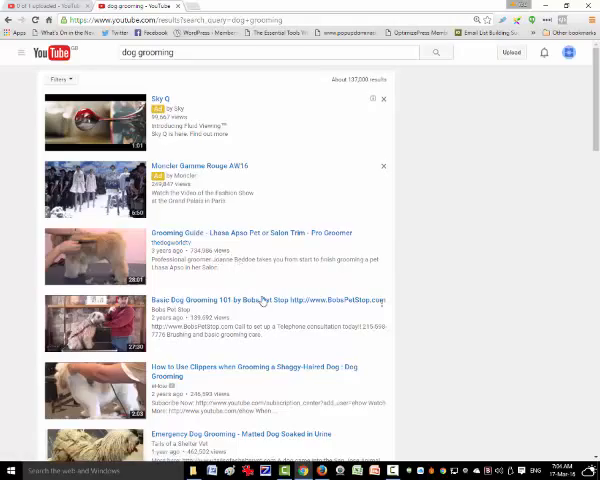
mouse_move(224, 232)
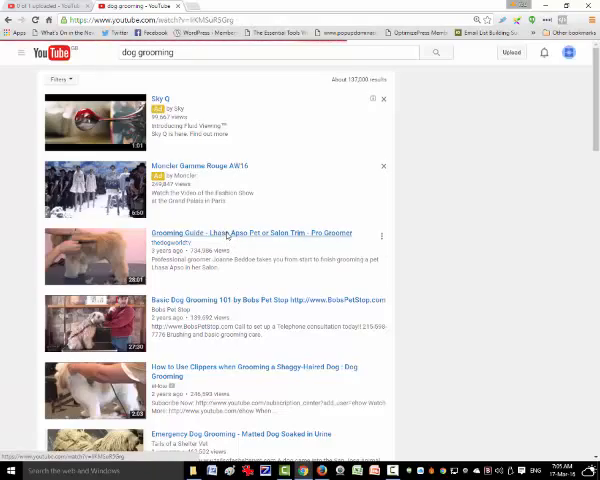
- Play the 'Grooming Guide - Lhasa Apso Pet or Salon Trim' result and expand its full description
click(250, 232)
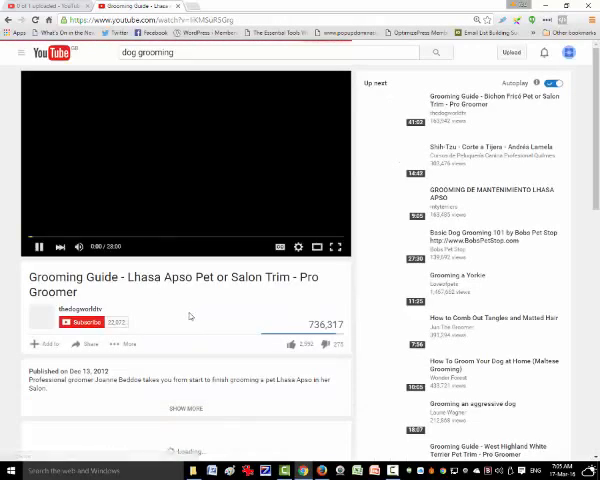
click(40, 246)
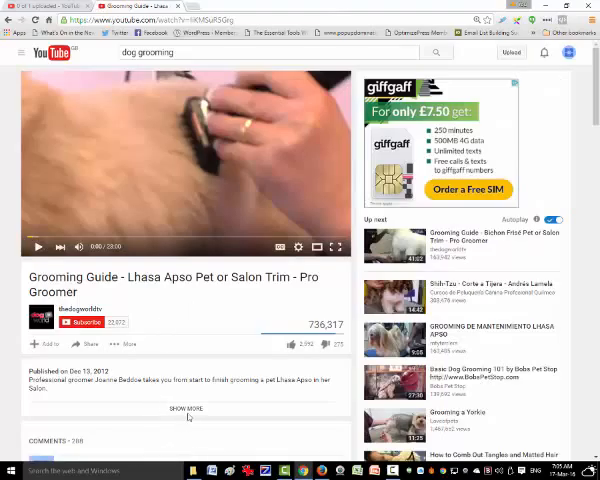
click(188, 408)
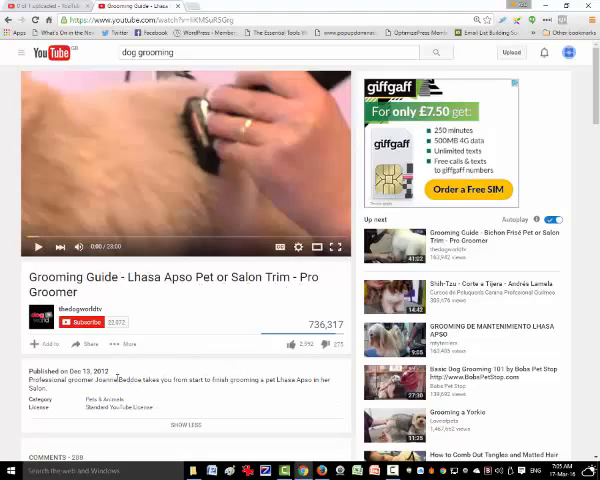
scroll(down, 3)
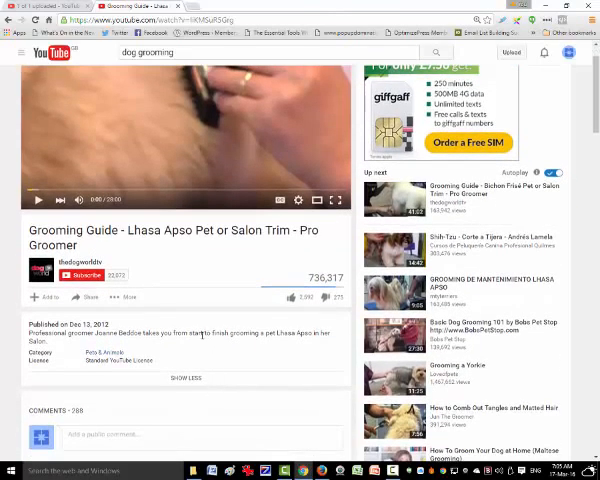
mouse_move(188, 348)
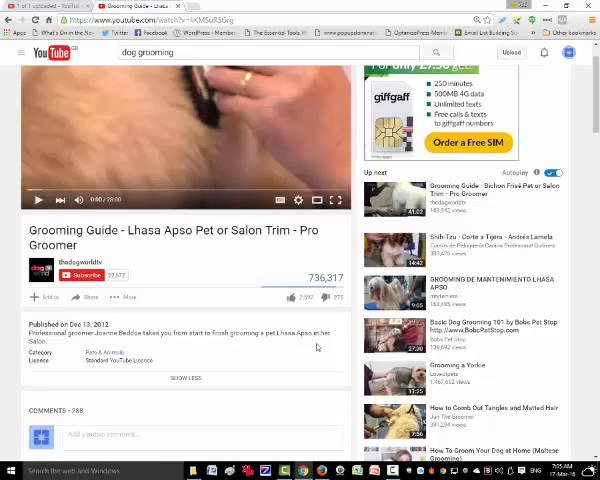
mouse_move(244, 354)
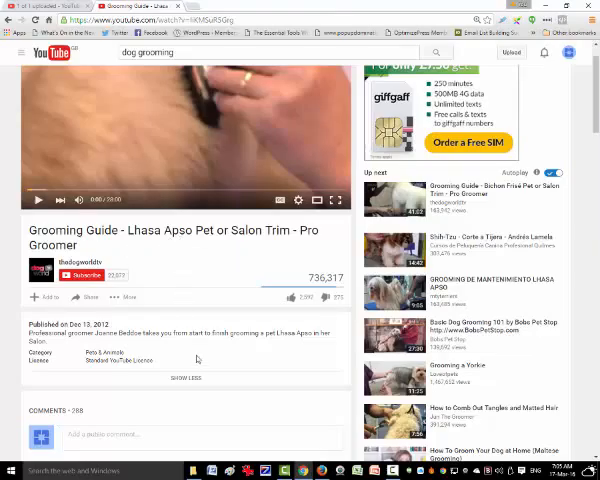
mouse_move(206, 368)
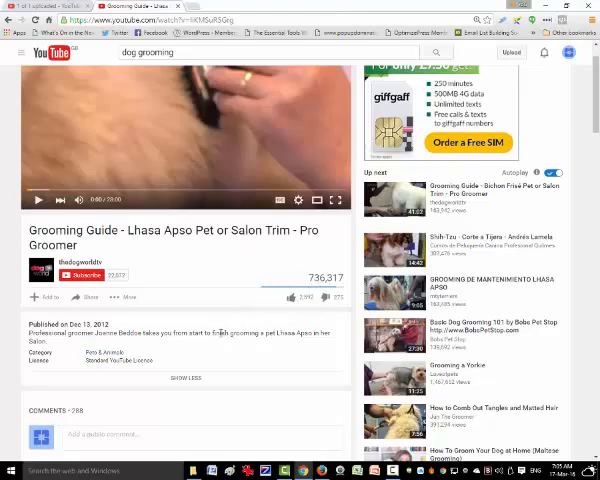
mouse_move(212, 278)
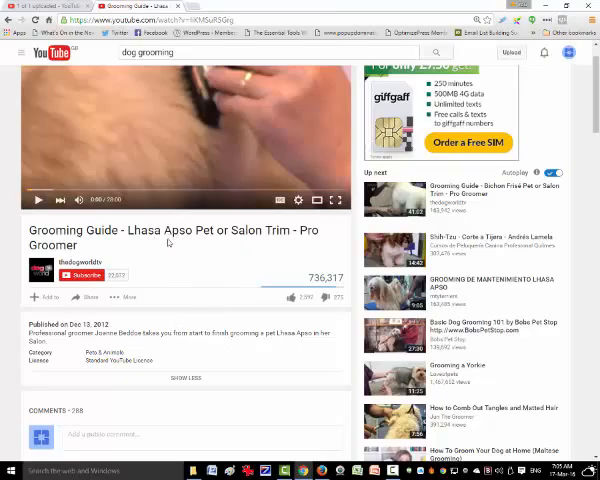
- View the video page's HTML source, locate its keywords meta tag, and return to the video
right_click(170, 244)
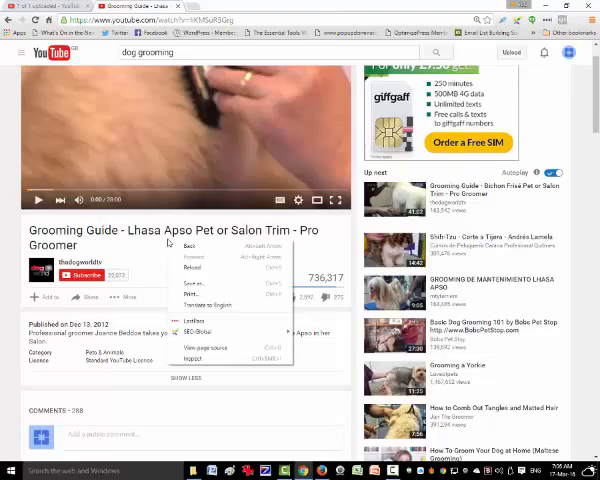
mouse_move(206, 348)
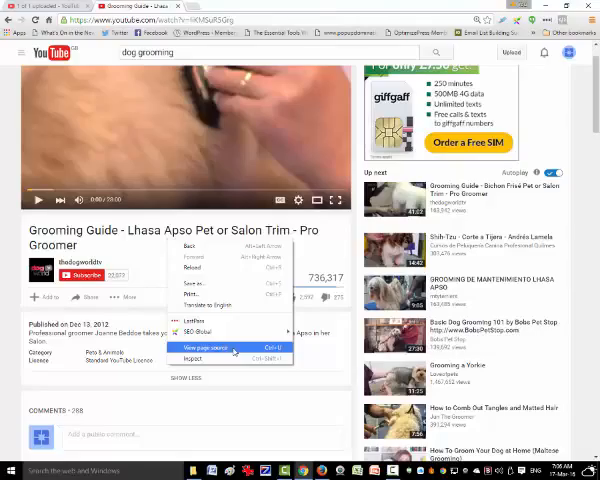
click(202, 348)
text(keyword)
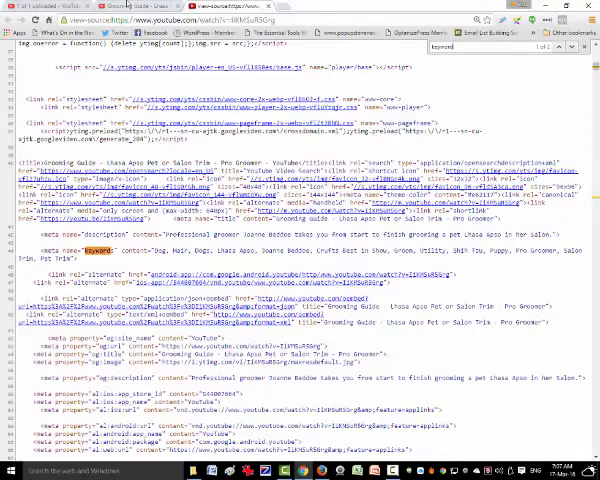
click(130, 6)
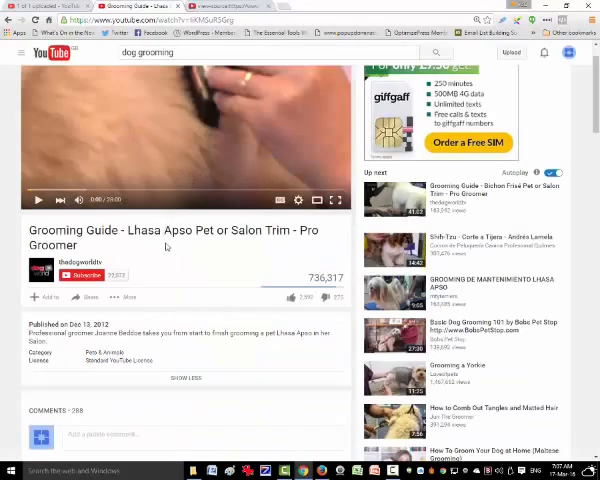
mouse_move(170, 246)
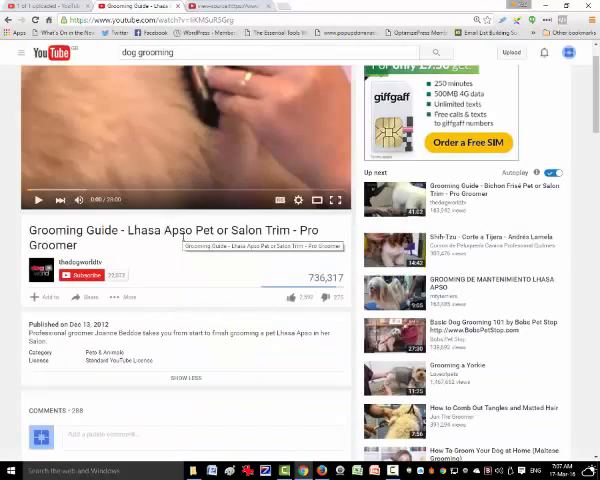